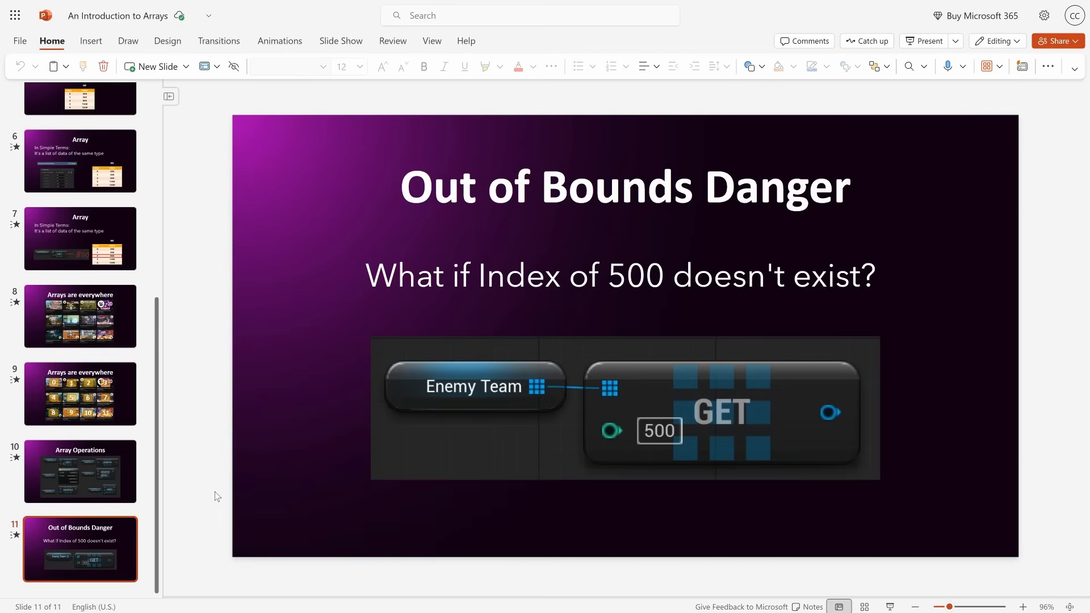
- Open BP_BattleManager and check the EnemyTeamPositions array's four vector default values
click(80, 472)
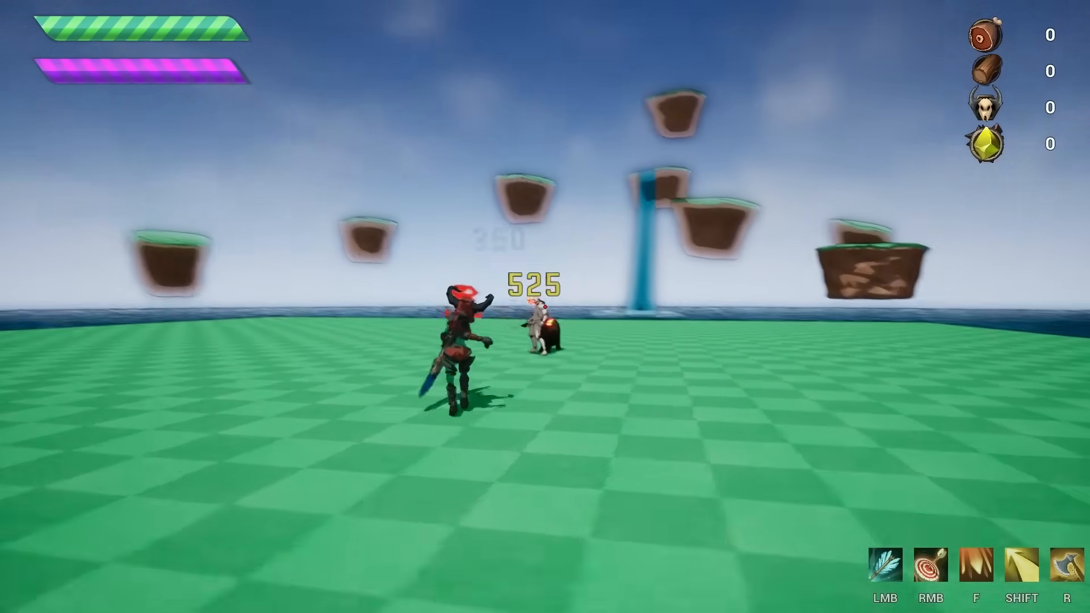
click(356, 48)
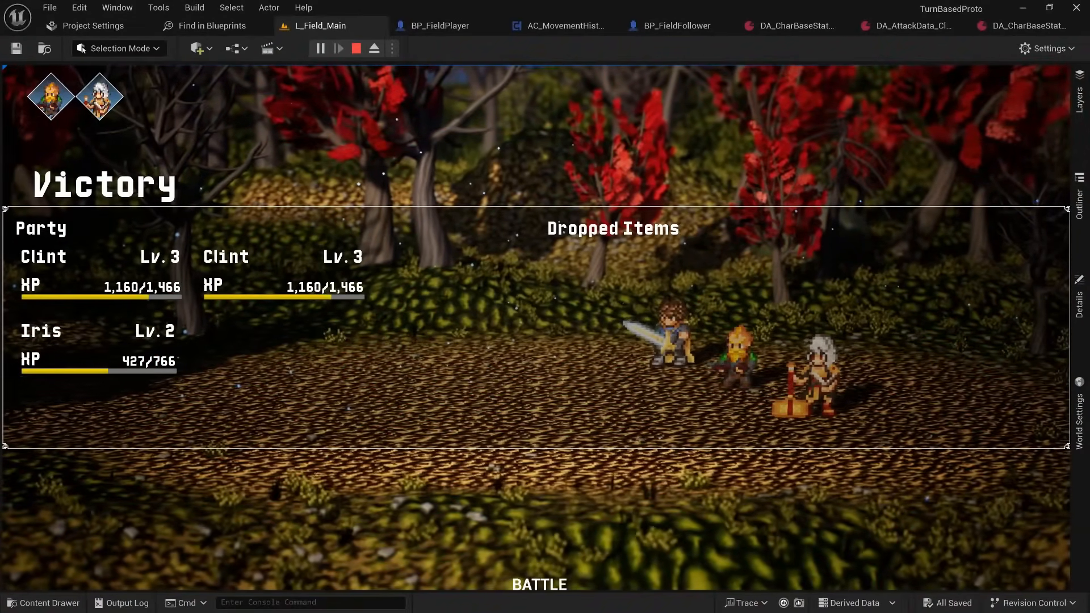
click(351, 25)
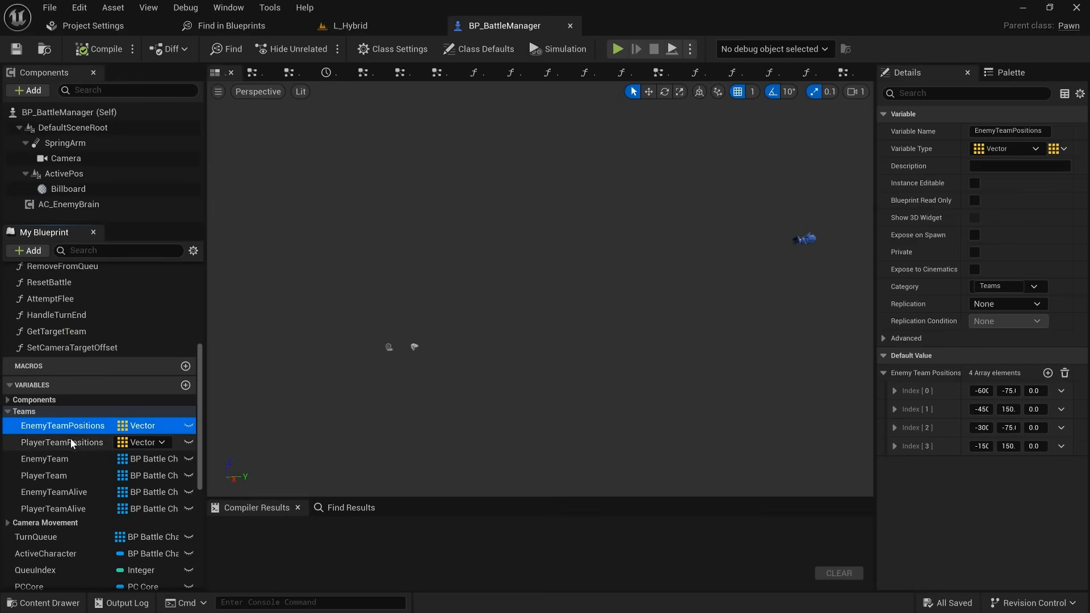
- Expand the Turn Queue watch in DecideOrder, then play L_Hybrid to test the battle
click(54, 459)
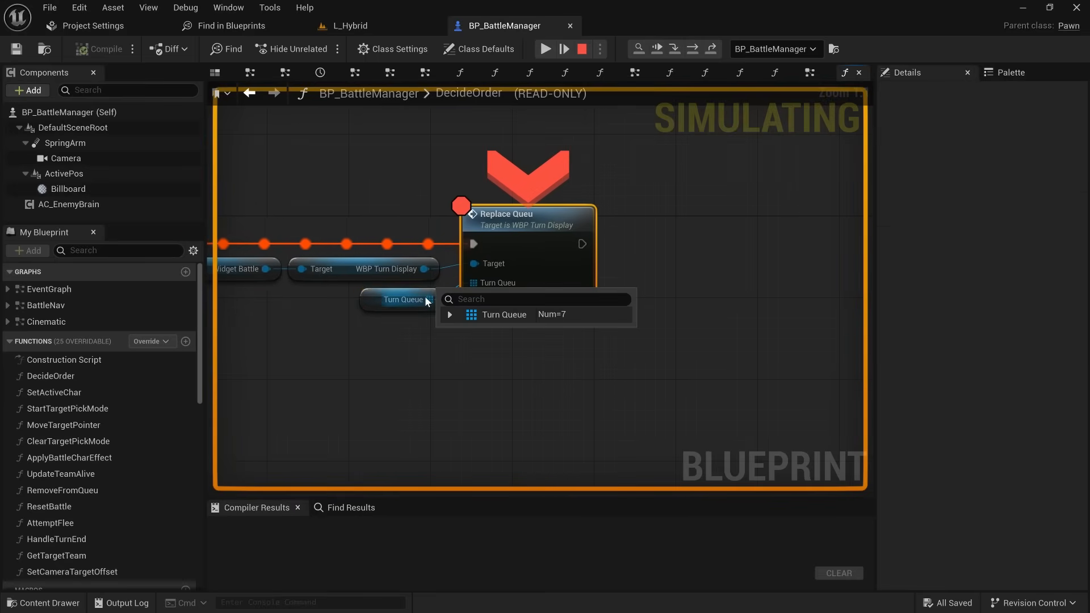
click(449, 314)
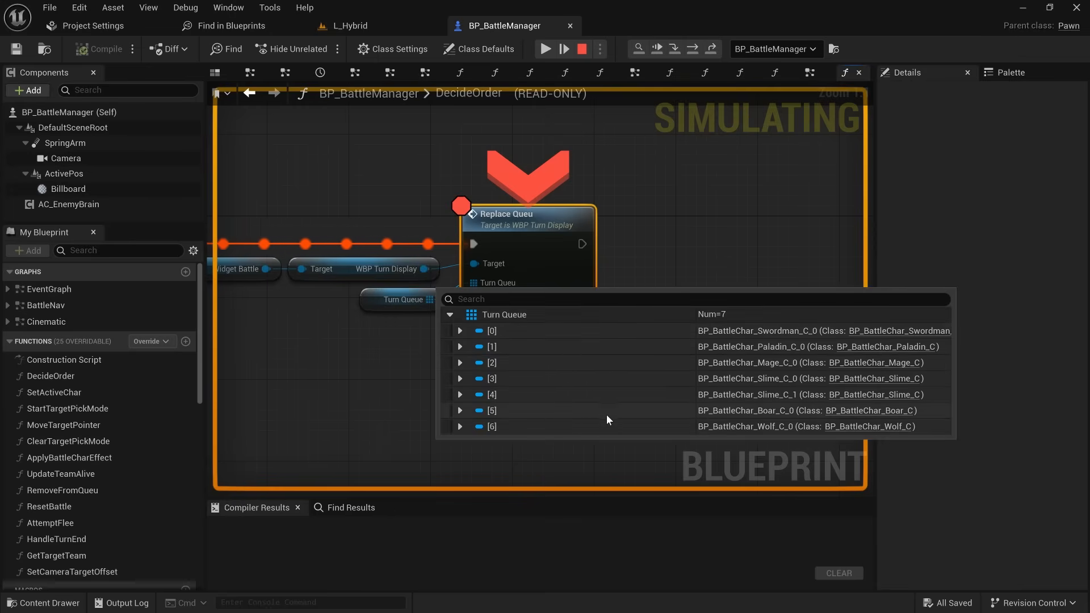
click(545, 49)
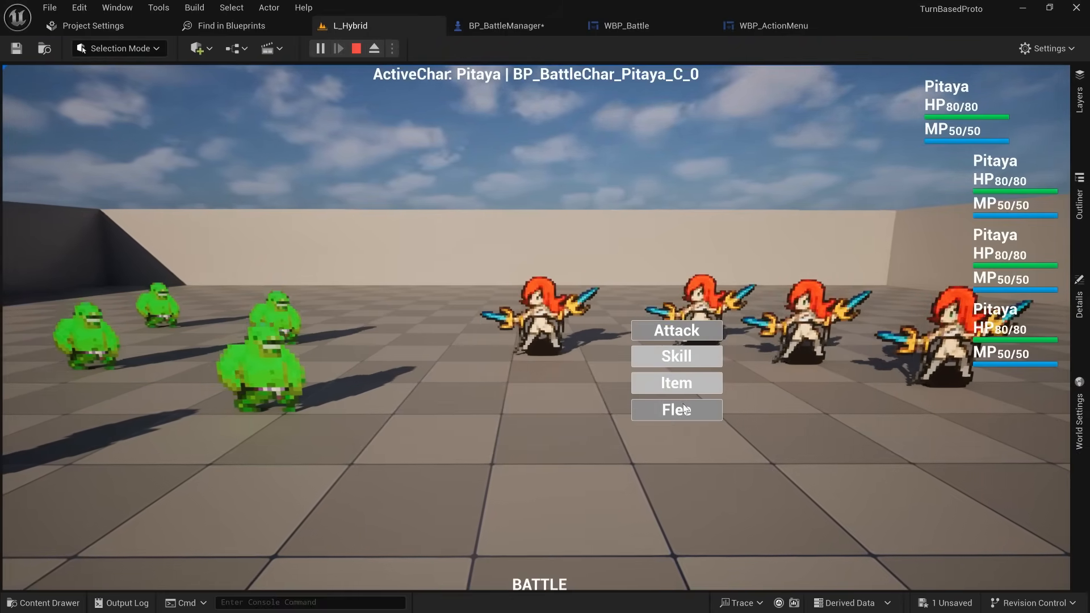
- Open the LyraStarterGame project and play L_DefaultEditorOverview to reach Lyra's main menu
click(676, 330)
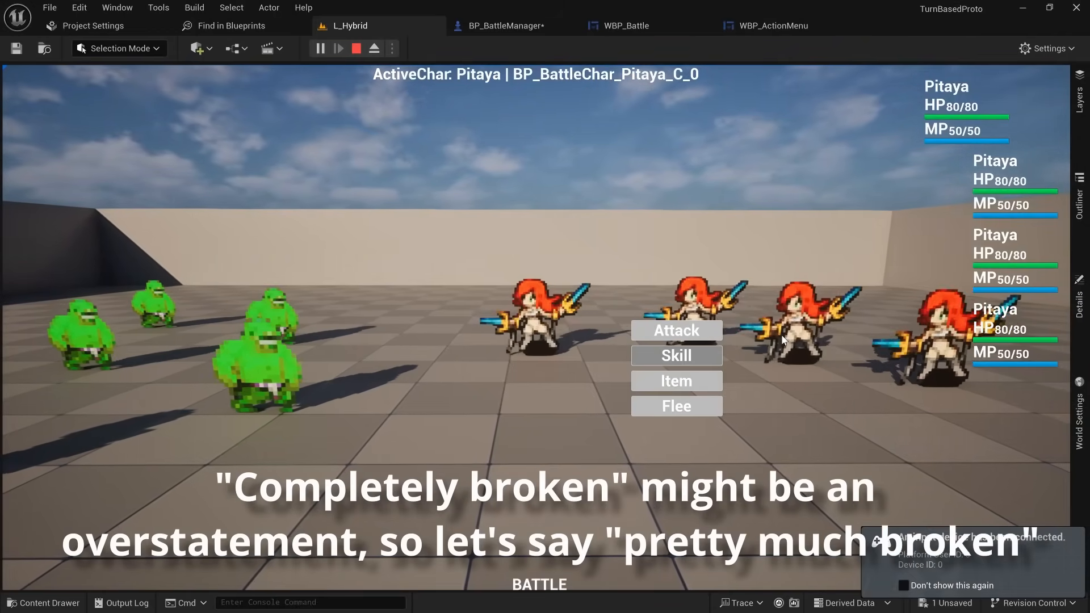
click(897, 26)
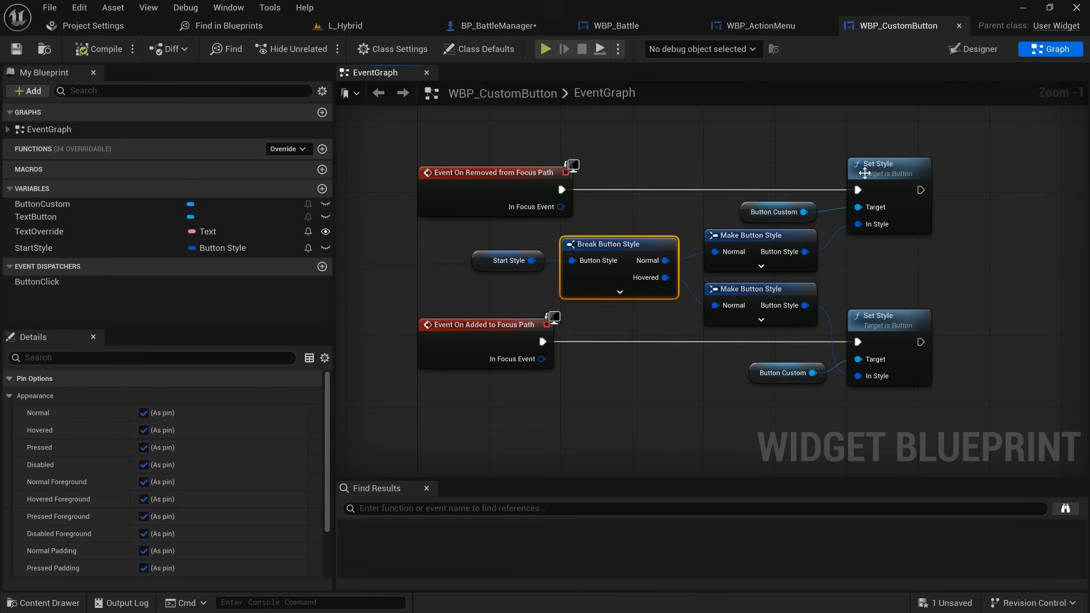
click(483, 325)
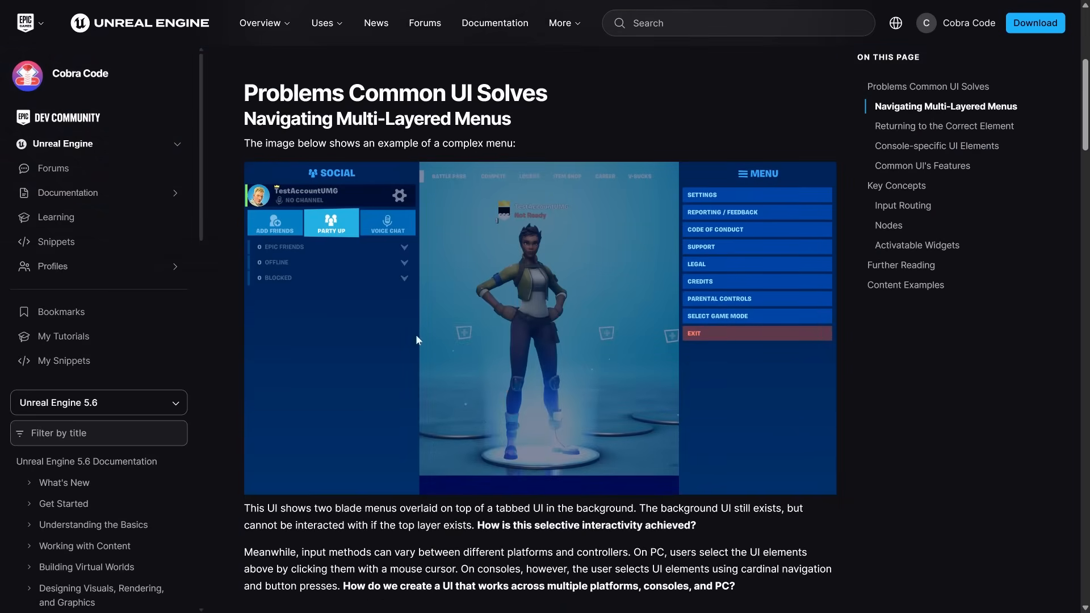
scroll(down, 3)
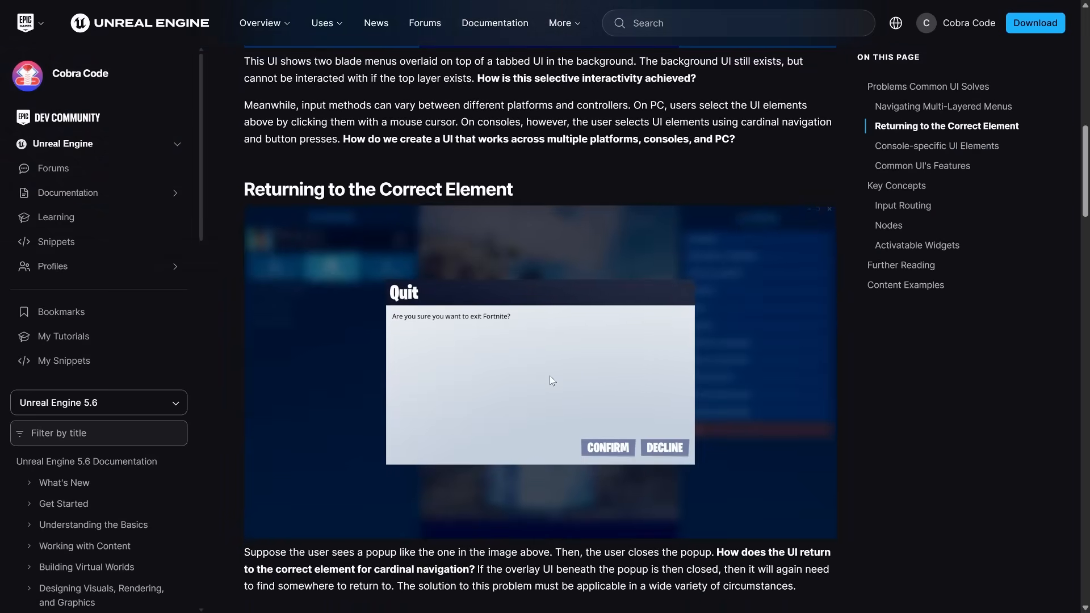
scroll(down, 3)
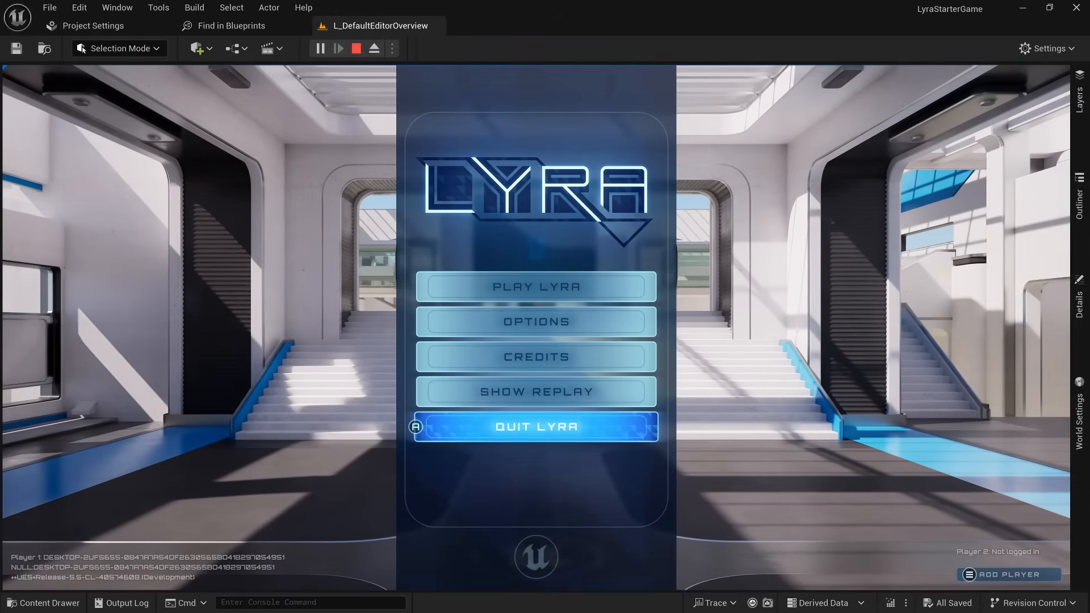
- Open Lyra's Options screen and view the Gameplay tab's Language setting
click(535, 322)
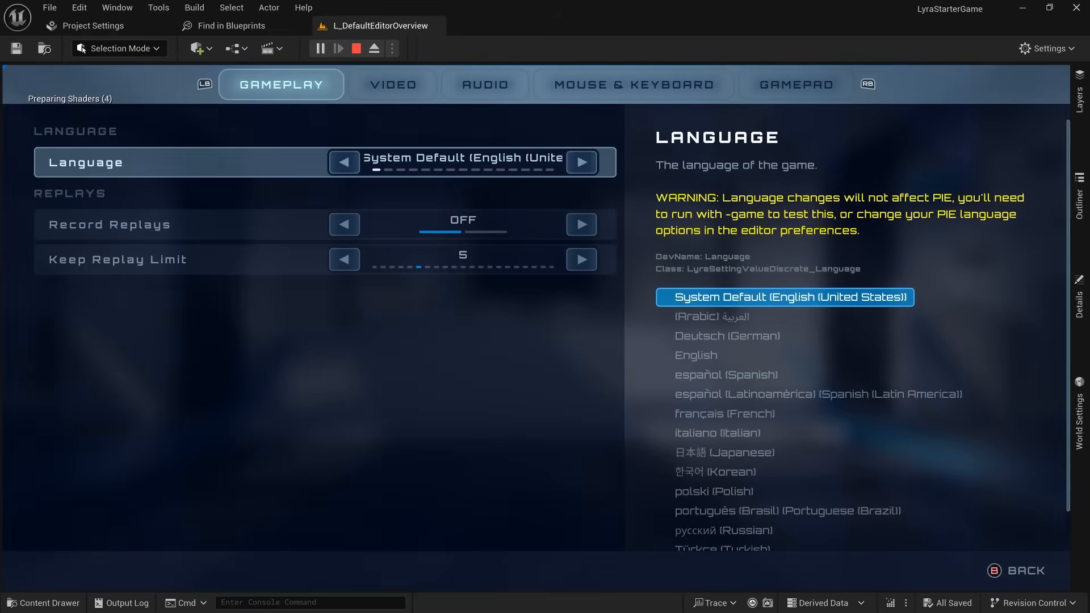
click(392, 84)
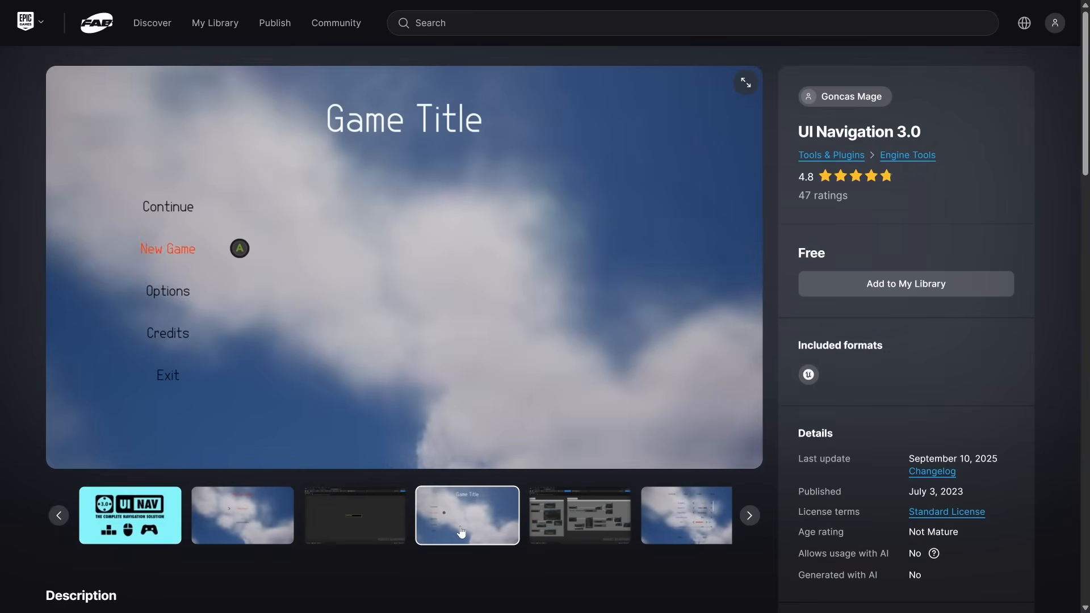
- Browse the UI Navigation 3.0 gallery thumbnails on its Fab listing
click(685, 515)
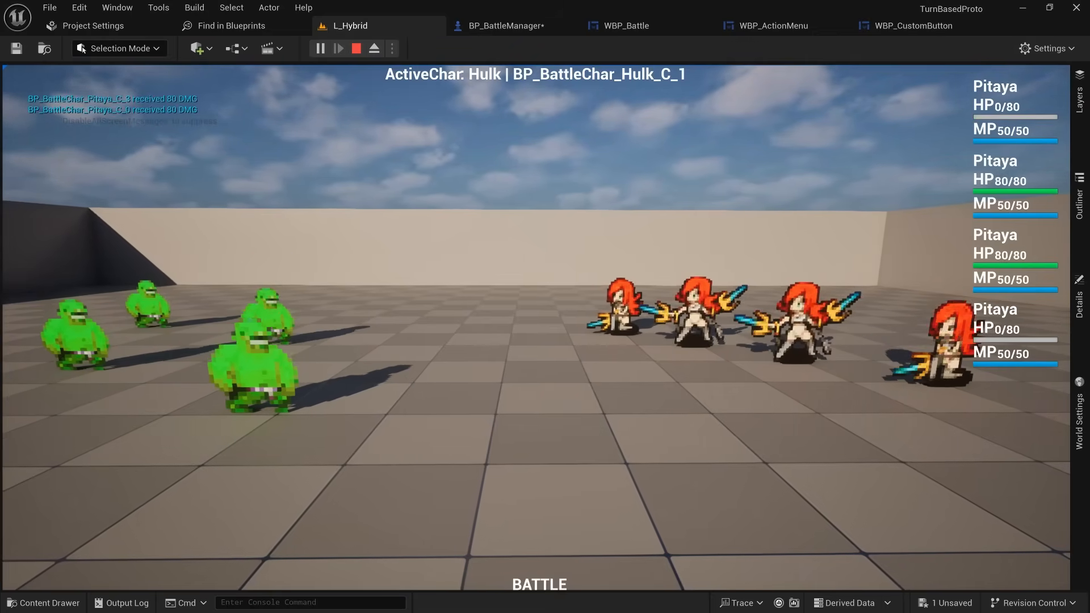
- Open the EnemyAttackAnim Timeline node in BP_BattleManager's EventGraph to show its one-second Alpha curve
click(506, 26)
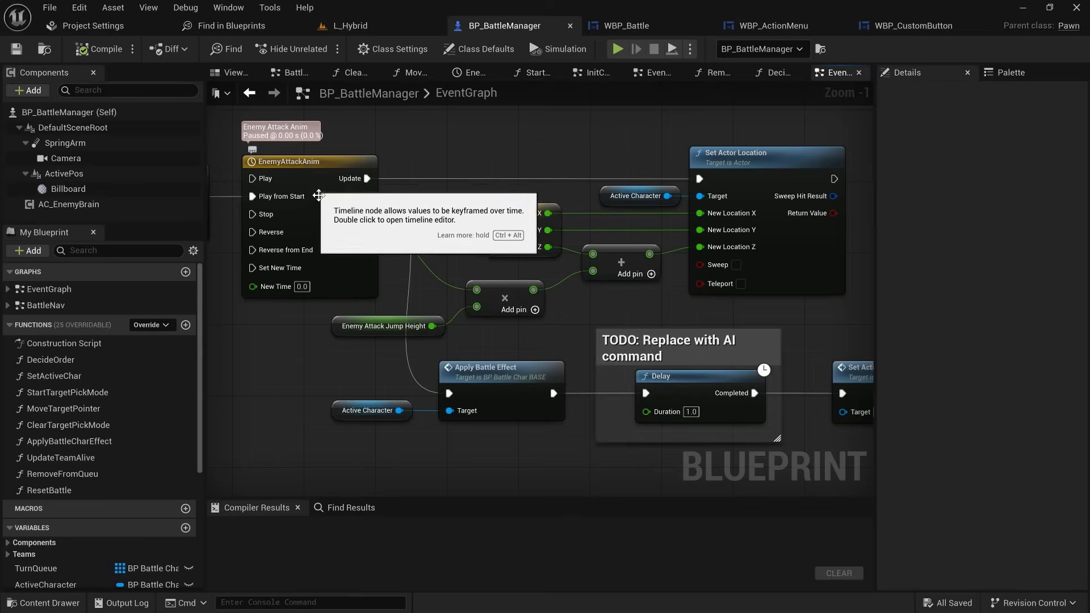
double_click(285, 161)
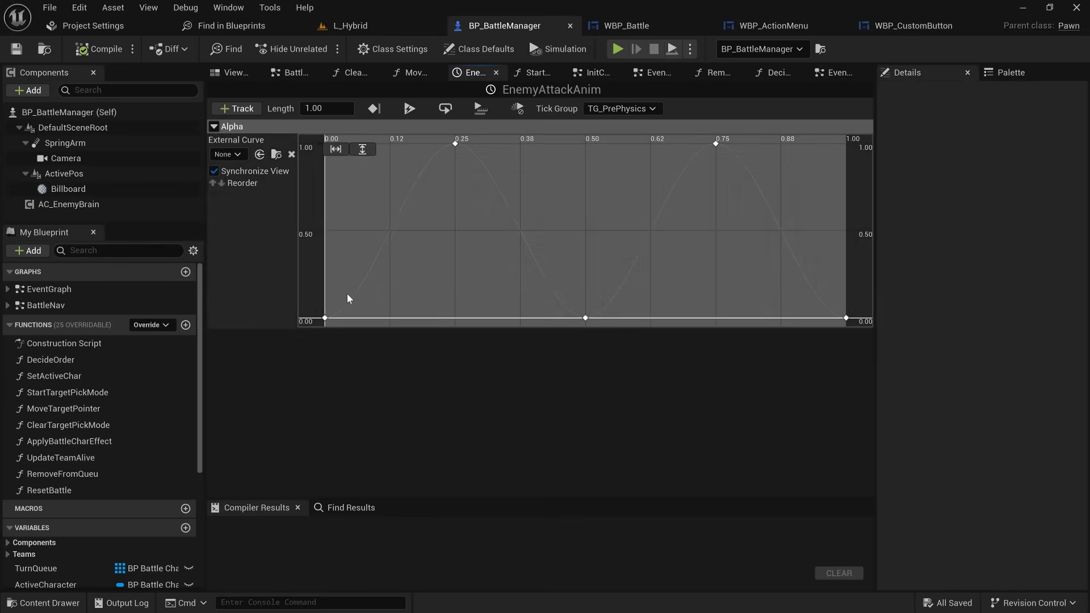
mouse_move(852, 316)
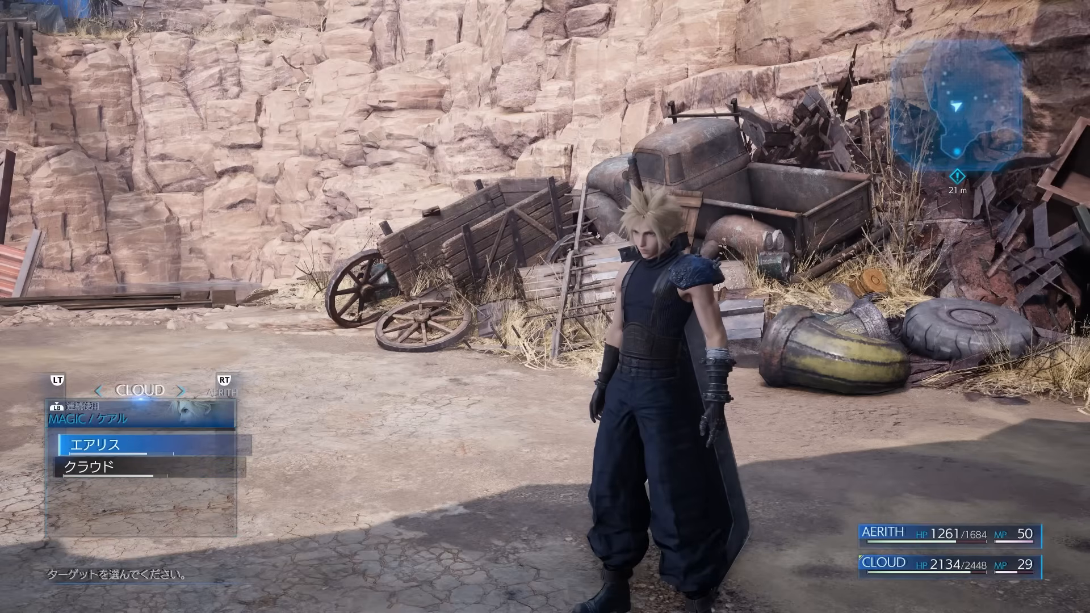
- Scroll the reference board from the paladin images down to the witch references
key(confirm)
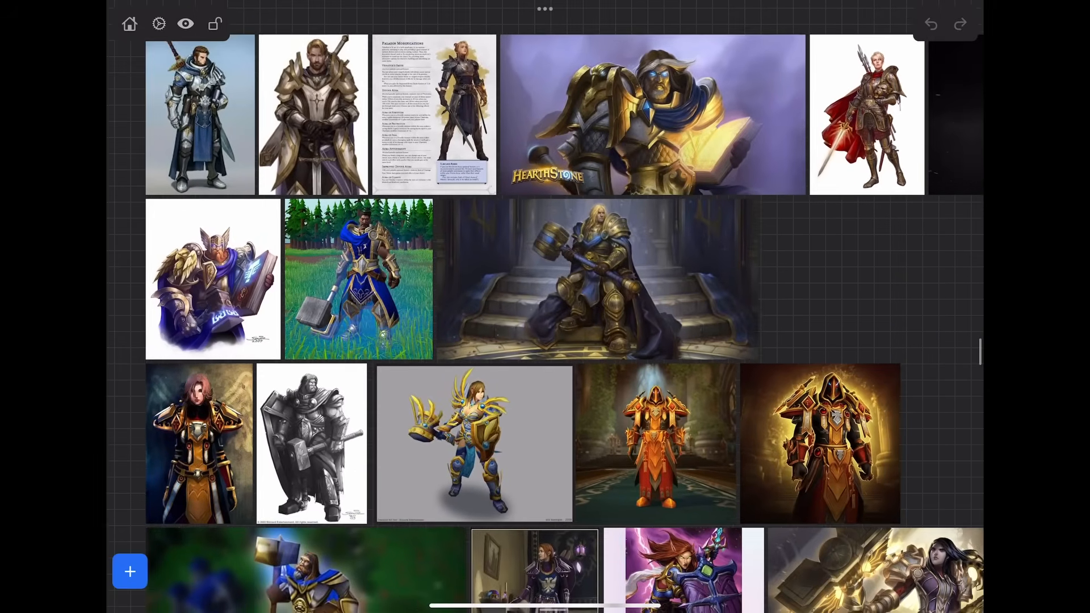
scroll(down, 3)
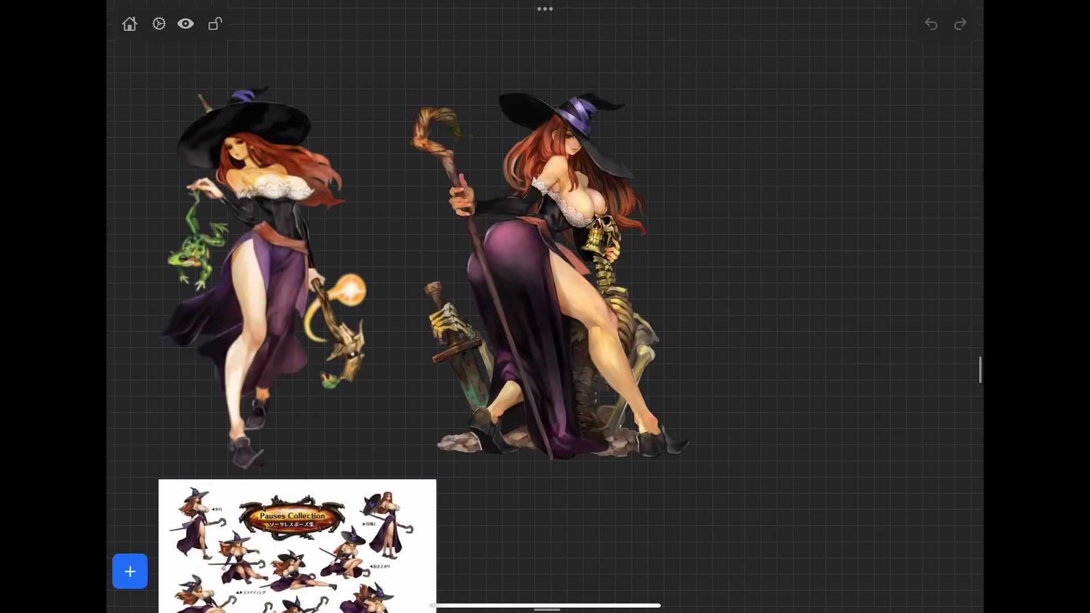
scroll(down, 3)
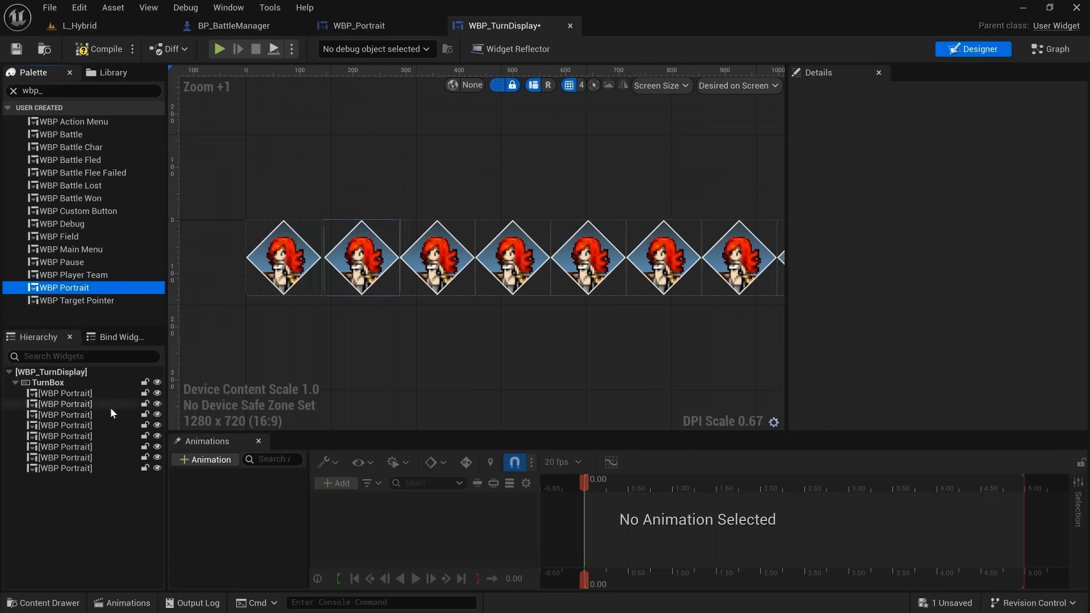
- Play the L_Field_Main forest level with the two-member party near a boar
click(218, 49)
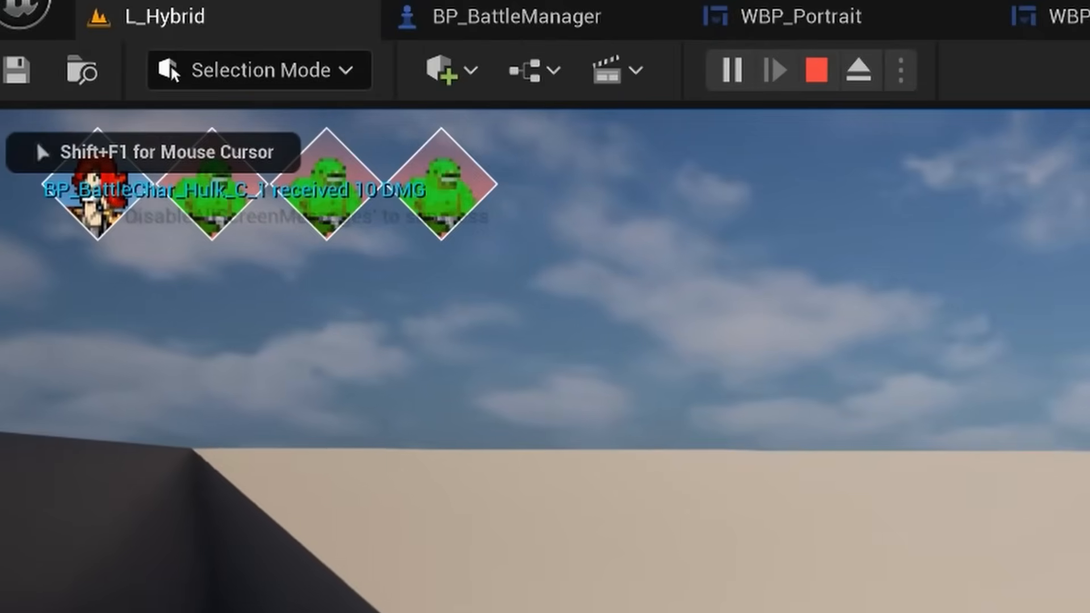
click(817, 69)
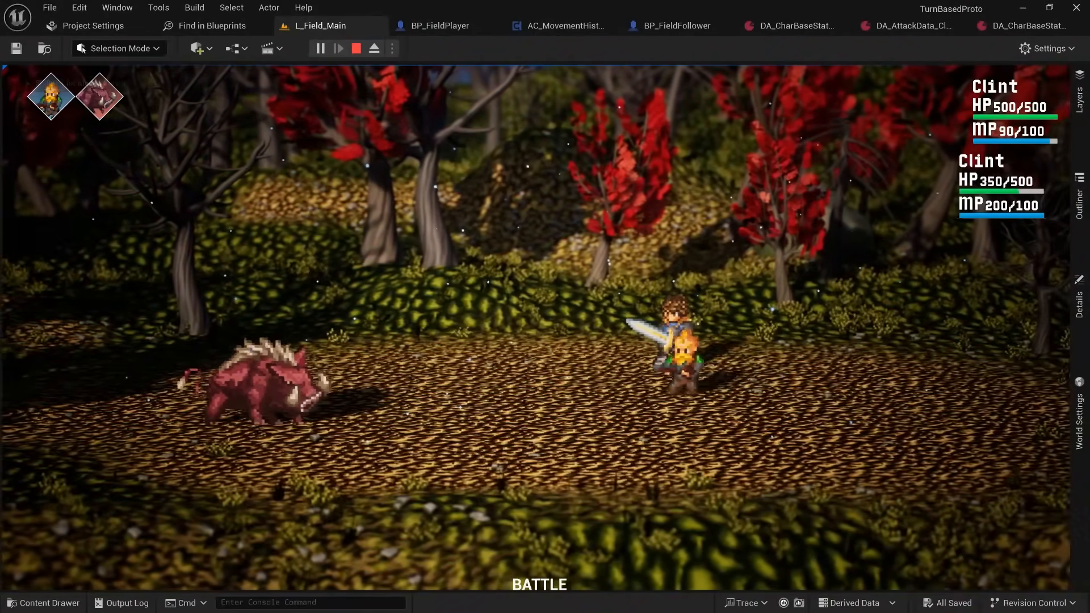
- Show MoveBackFromActiveAnim feeding a 0.5-second Delay into Handle Turn End in BP_BattleManager
click(500, 26)
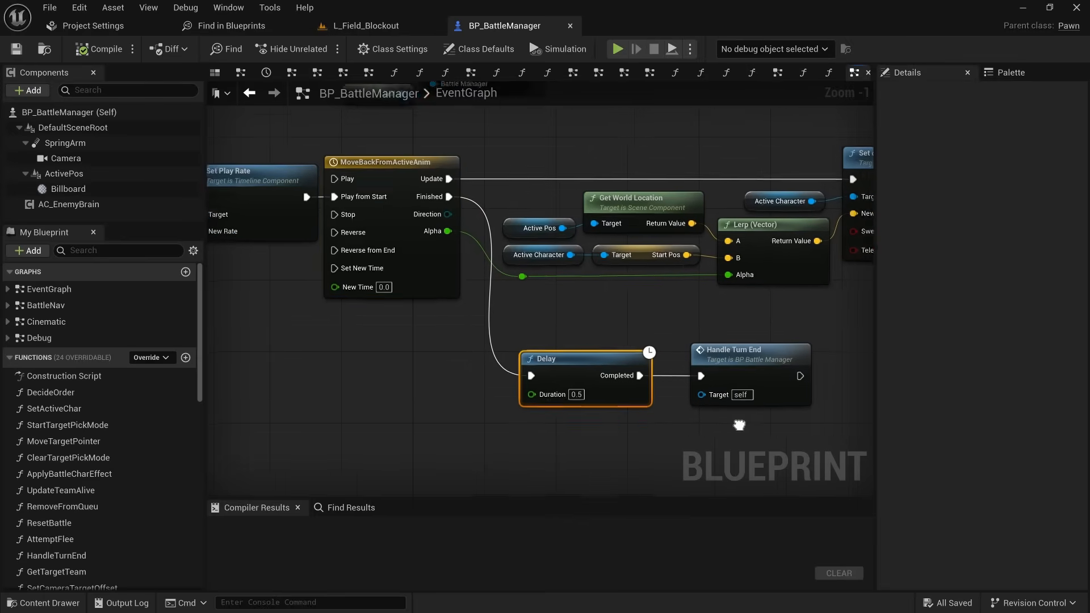
- Stop the battle test and open P_BerserkerFace in the Cascade particle editor
click(616, 49)
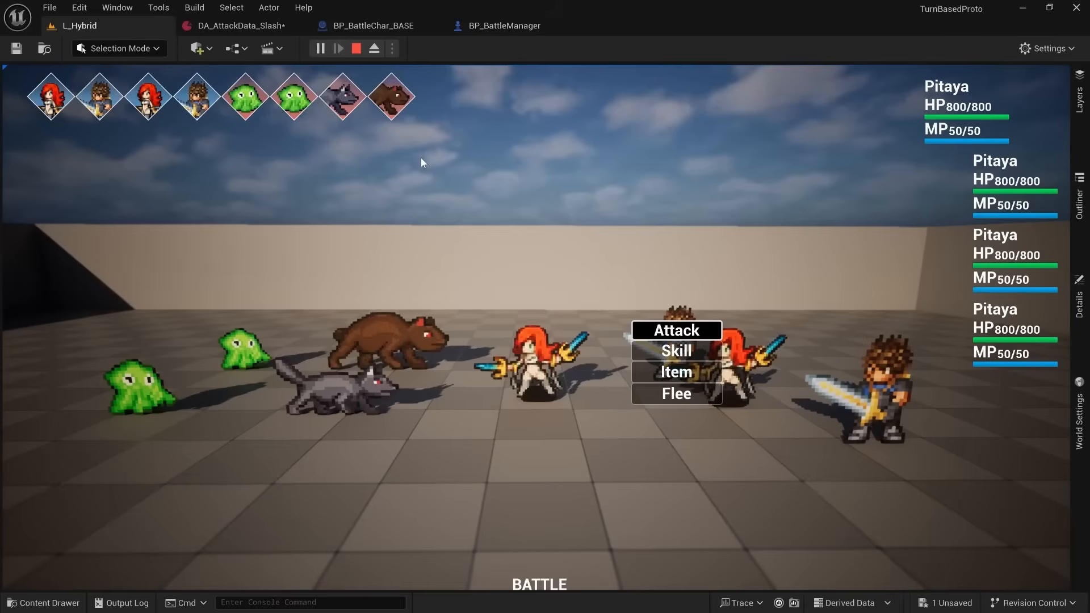
click(675, 330)
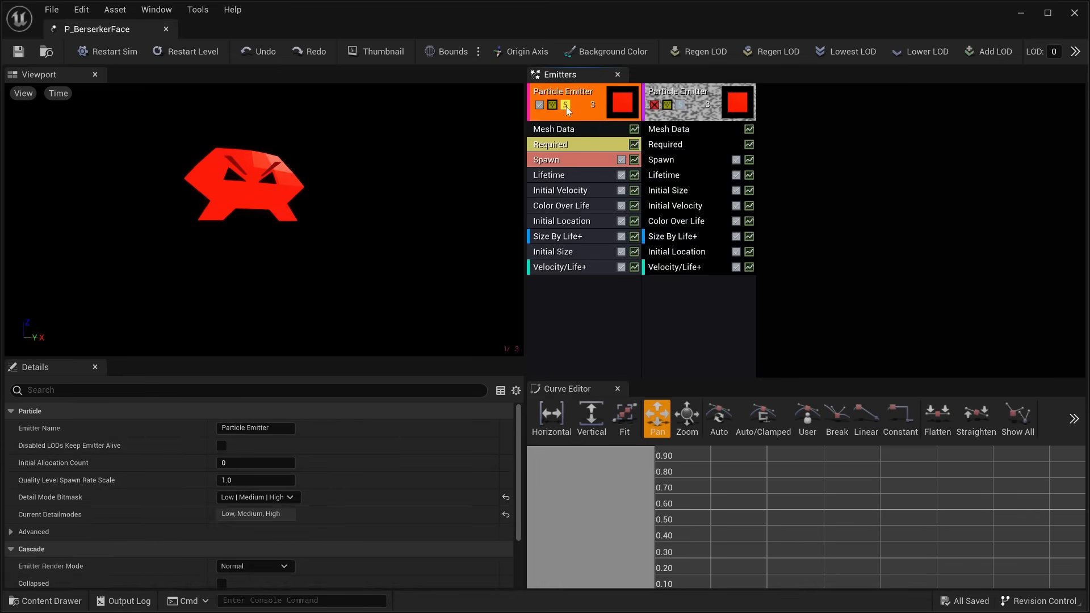
- Inspect the Color Over Life curve points in the P_ArrowRain particle effect
click(224, 28)
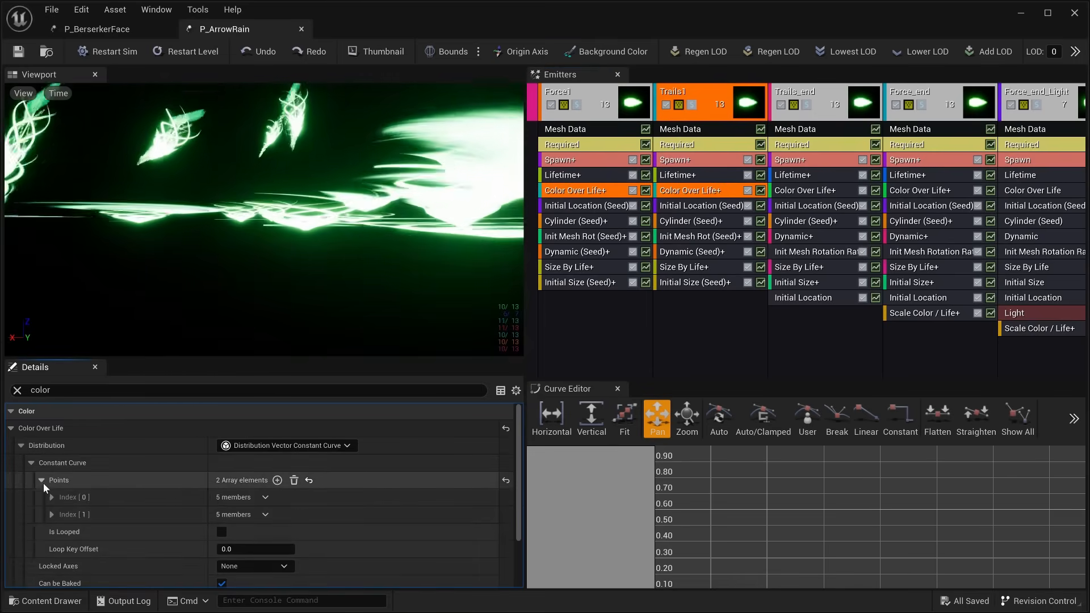
click(52, 496)
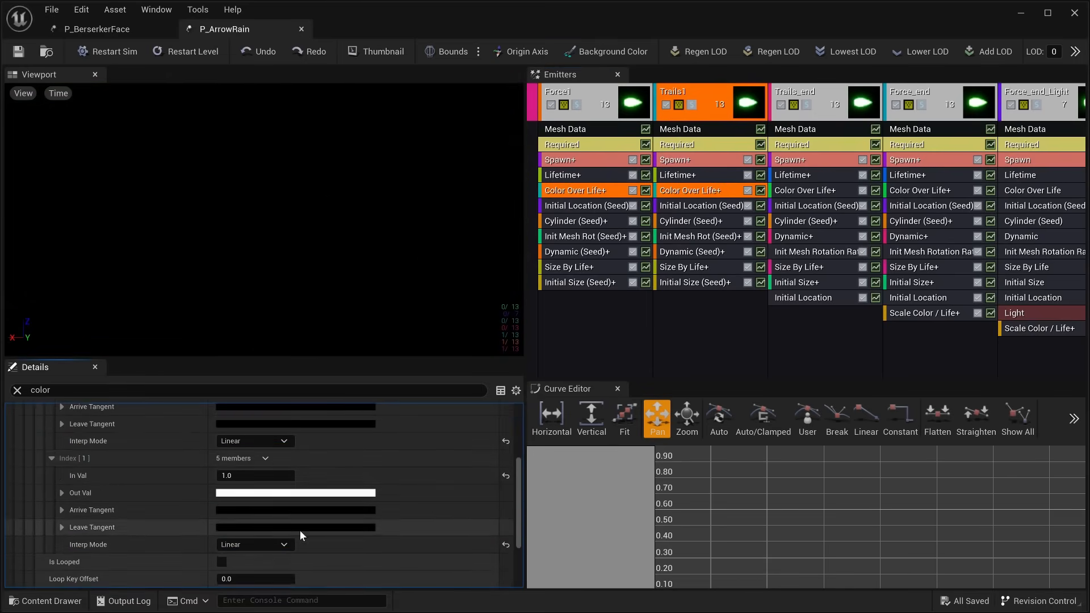
click(295, 492)
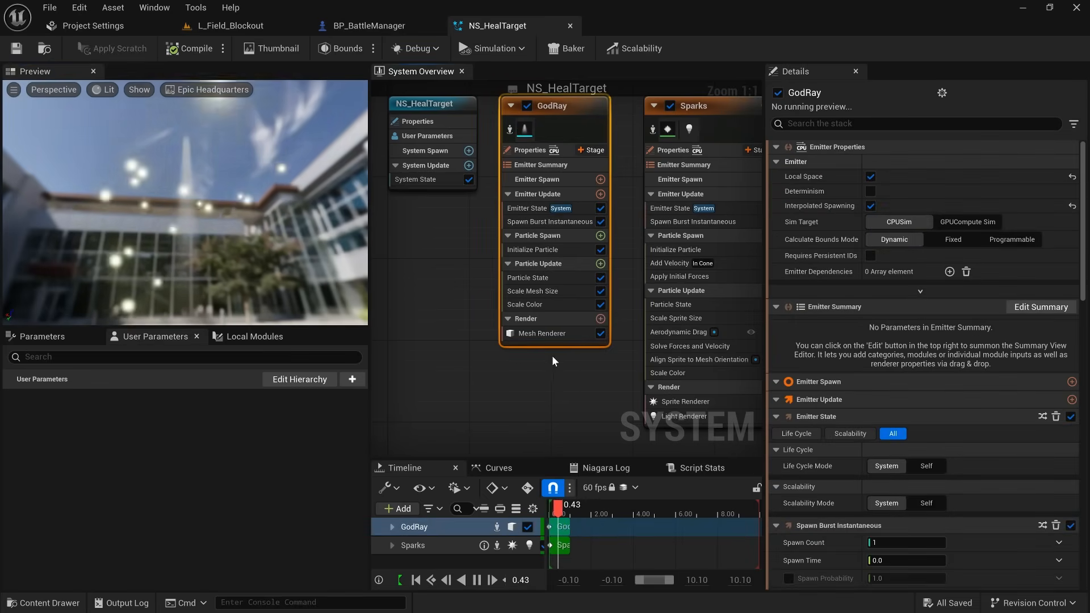
- Check NS_HealTarget's Scale Color module, browse Niagara references, and open NS_FirePrep
click(526, 305)
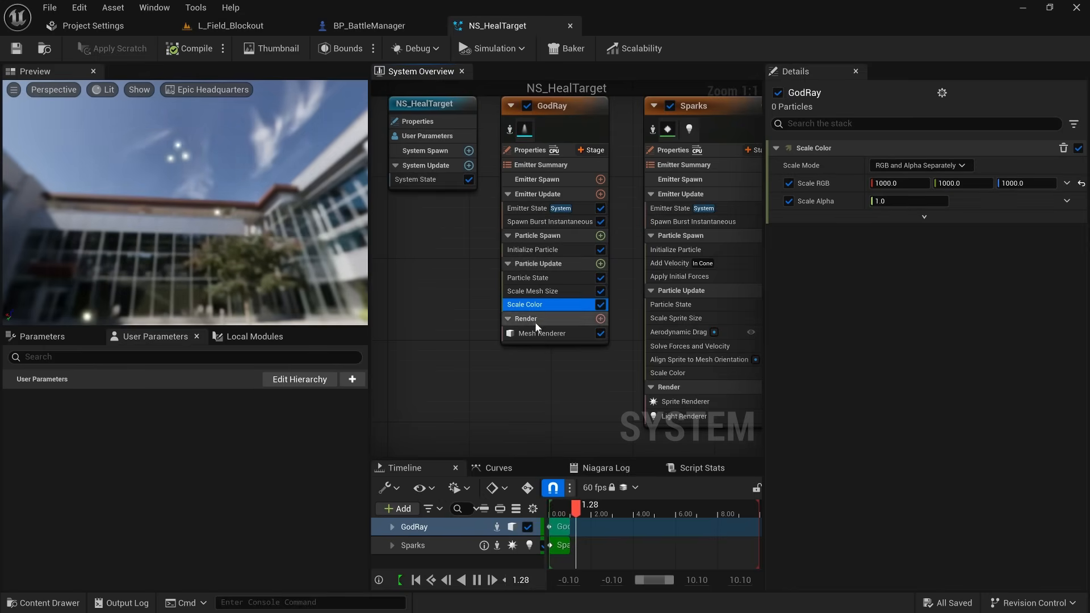
click(542, 333)
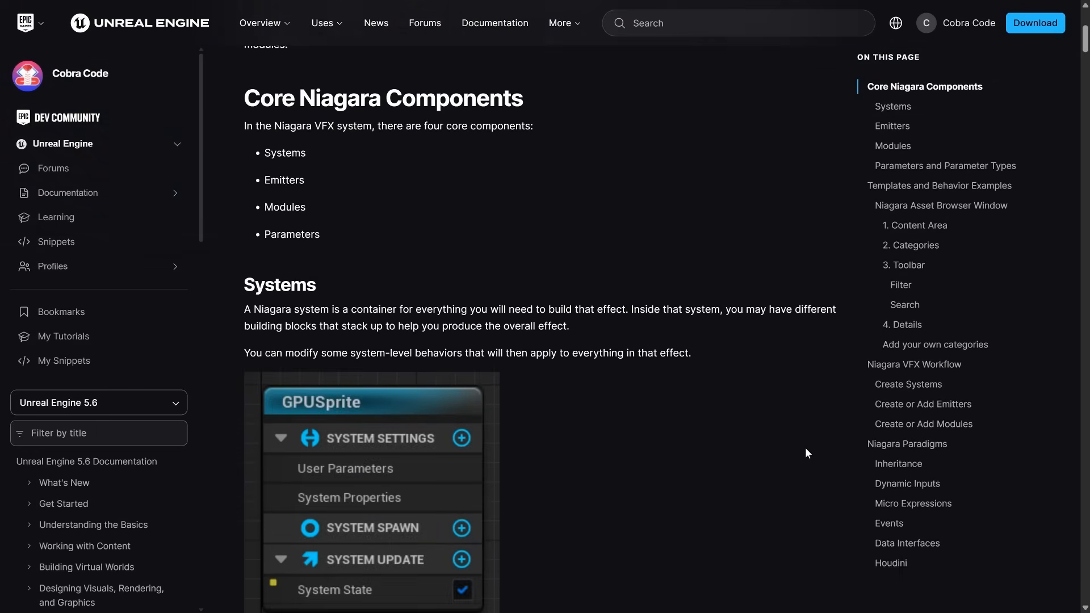
scroll(down, 3)
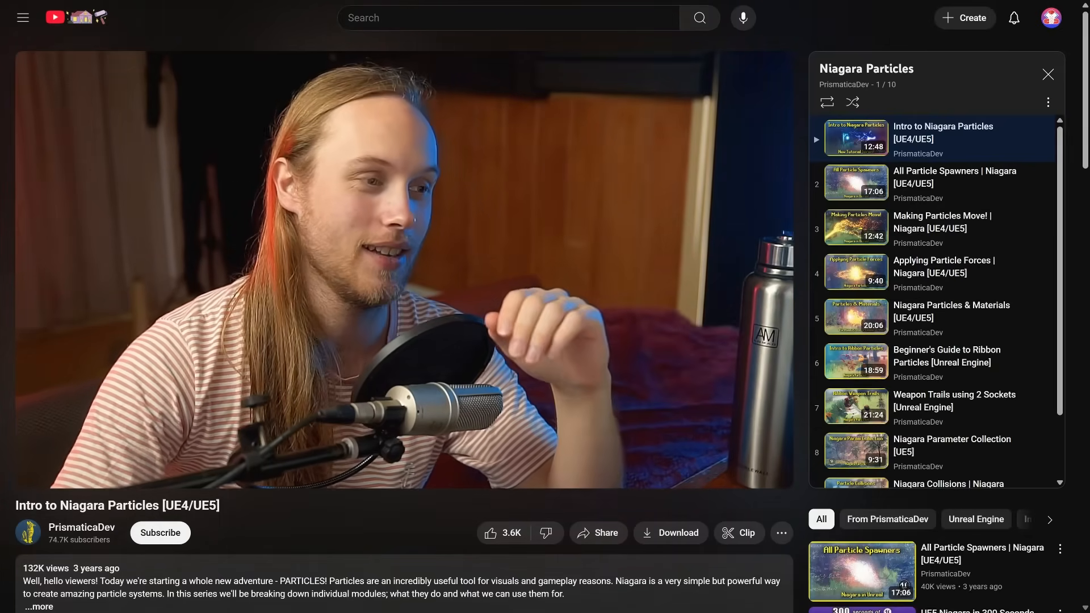
key(alt+tab)
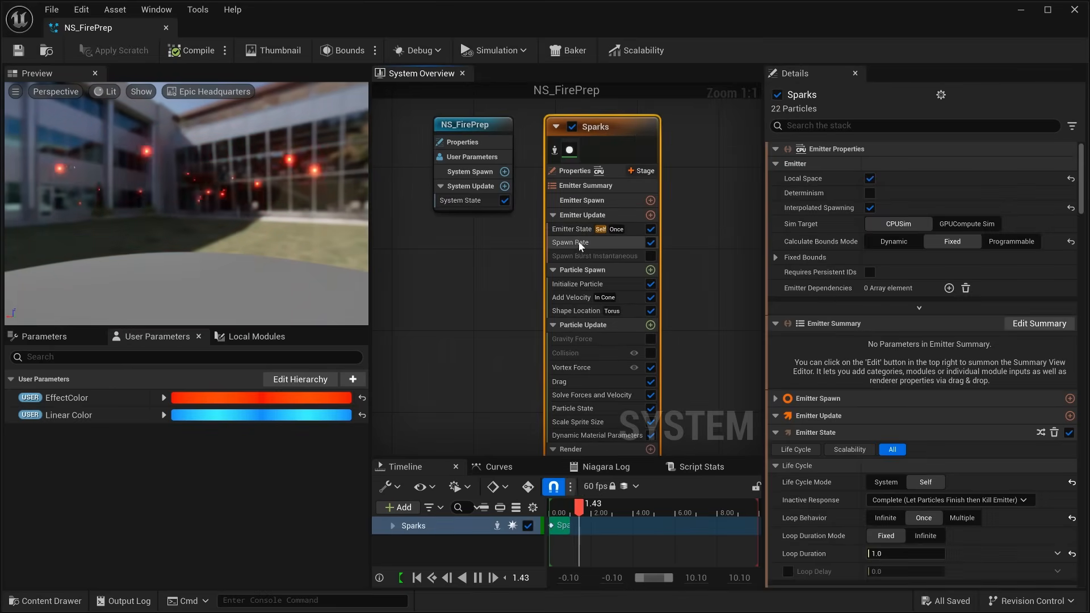
- Play L_Field_Main through the Pilot Actor SequencerCamera shot of the forest path
click(571, 242)
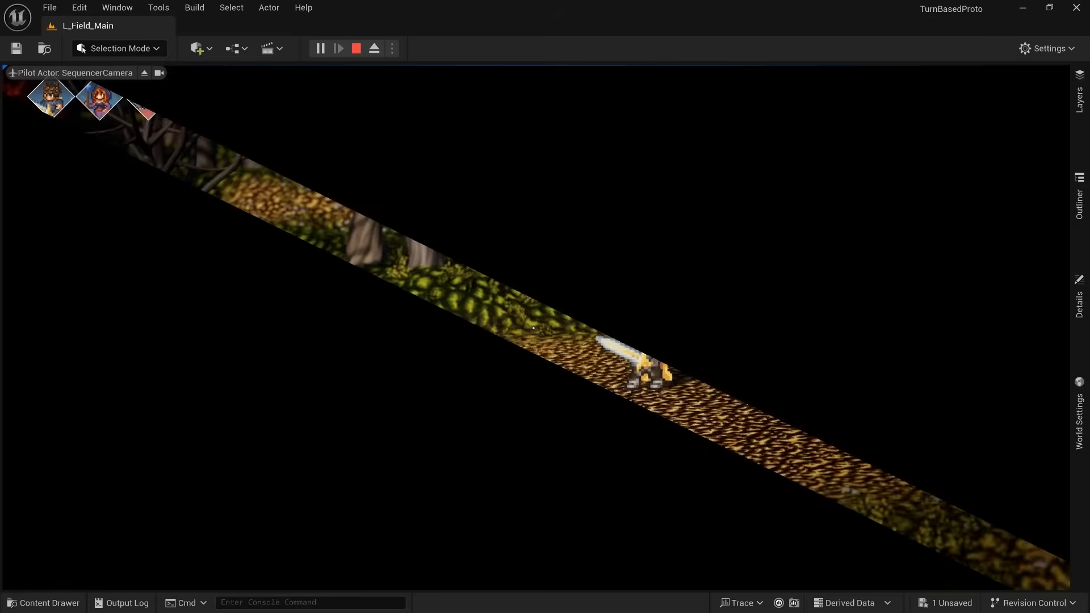
- Open asset creator Quaternius's page on itch.io in the browser
click(338, 47)
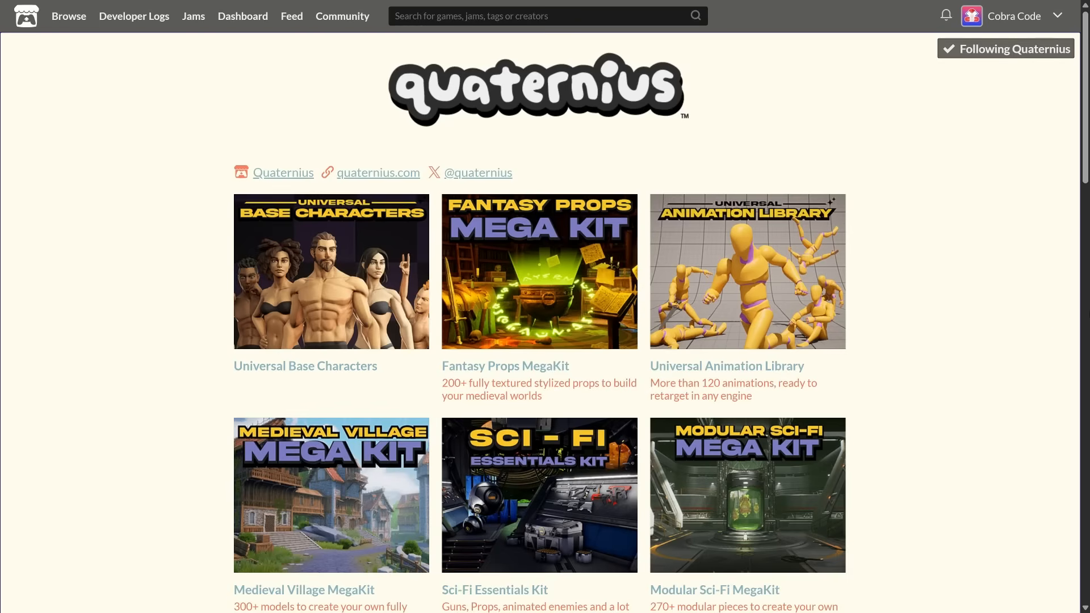
mouse_move(608, 152)
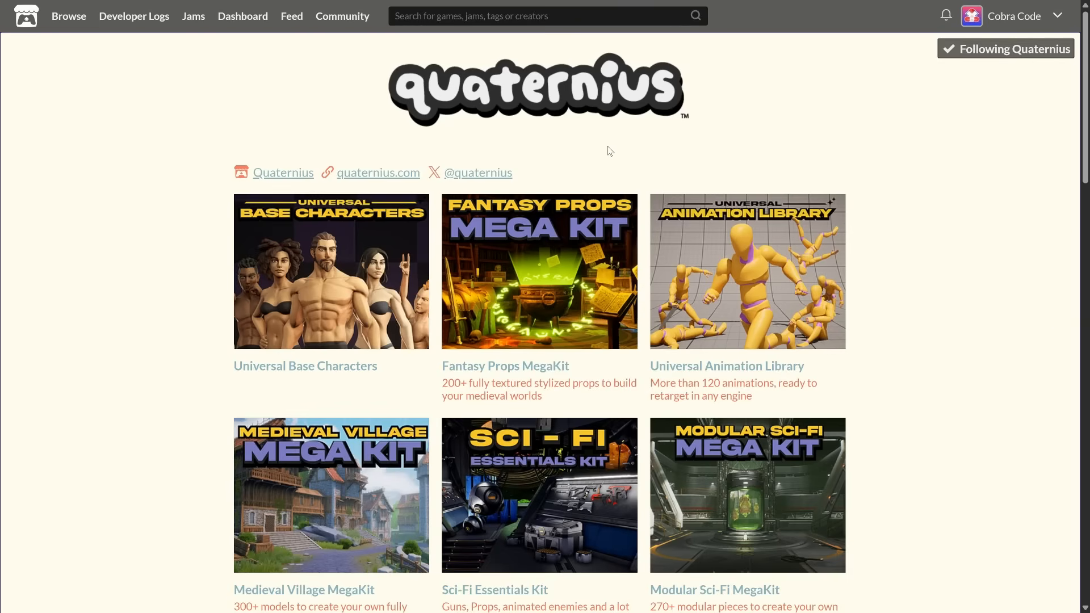
- Scroll the Quaternius page down to Stylized Nature MegaKit and 3D Card Kit - Fantasy
scroll(down, 3)
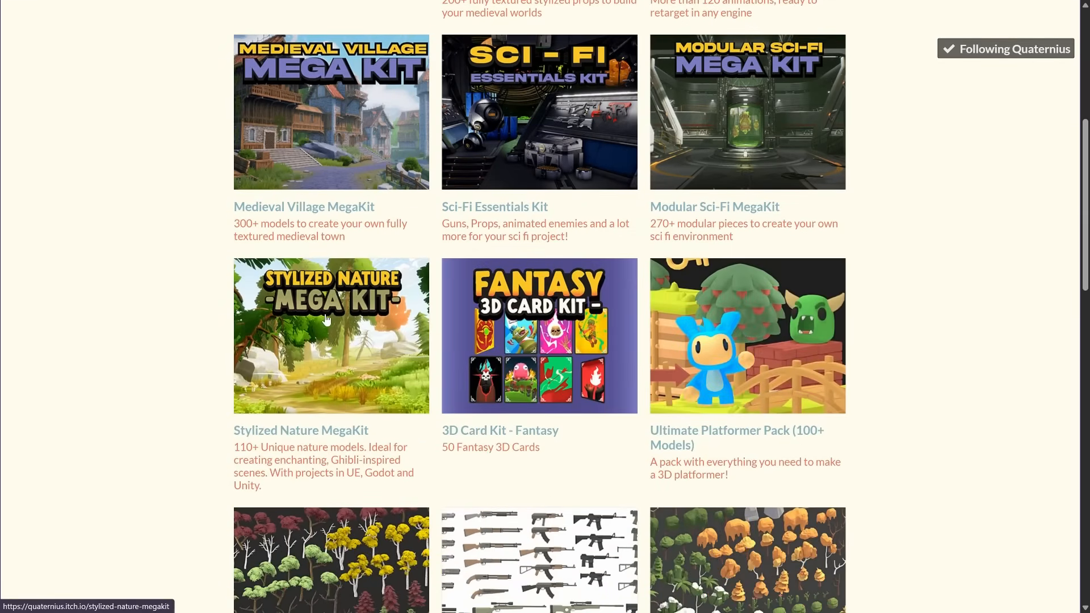
mouse_move(353, 346)
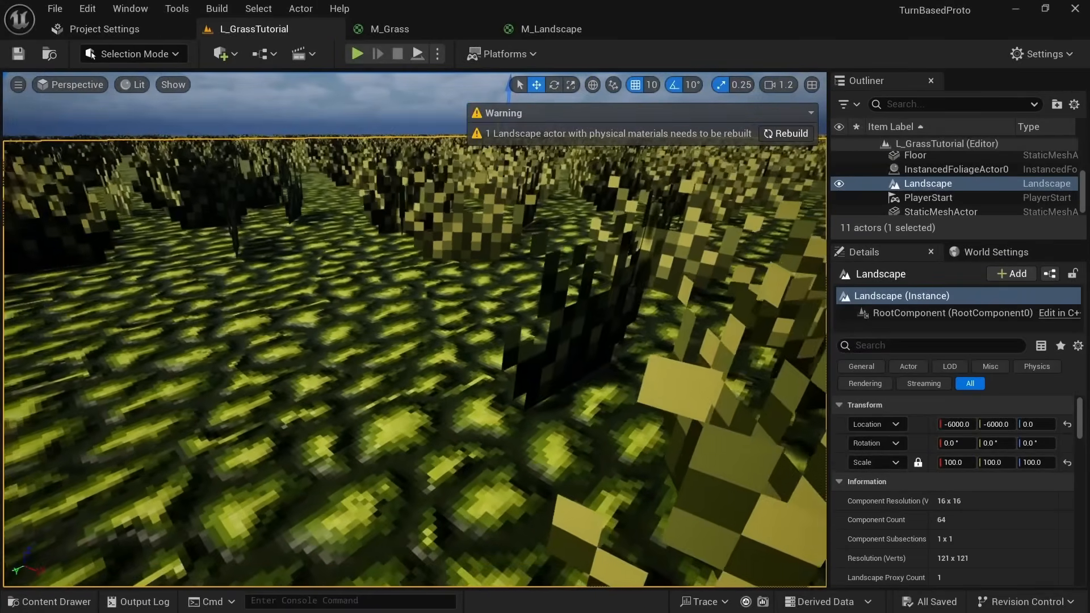
- Show L_GrassTutorial's MI_Grass rectangle and navmesh bounds, then open AC_MovementHistory's EventGraph
click(132, 53)
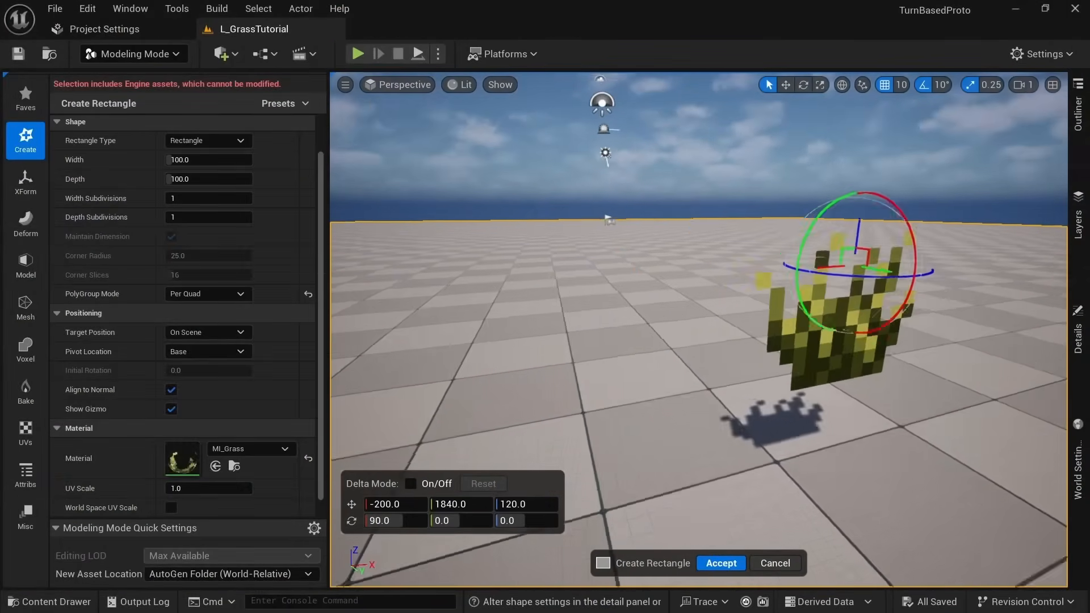
click(357, 53)
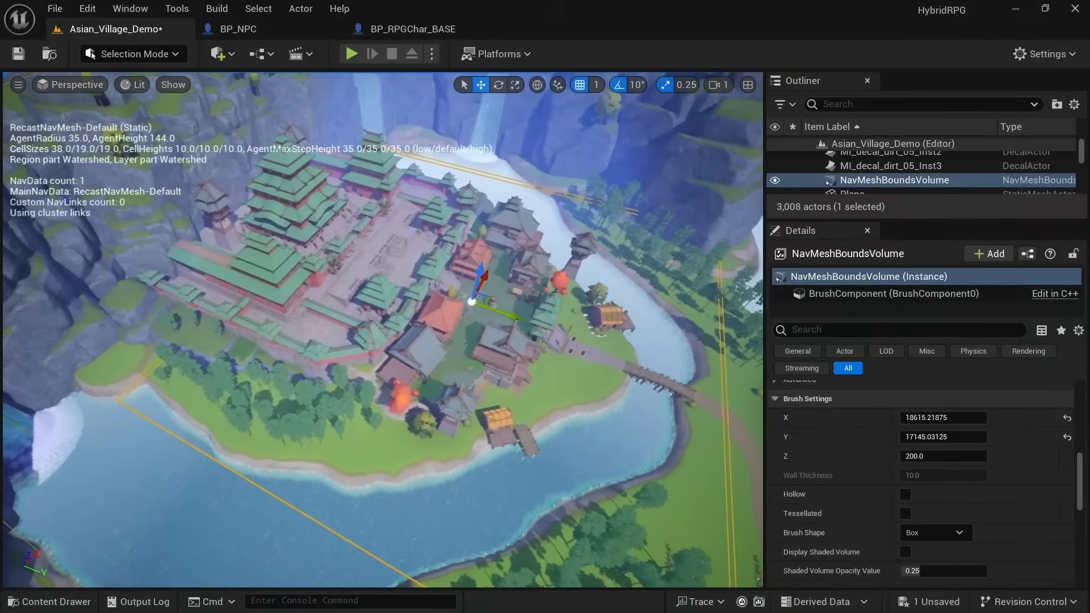
click(351, 54)
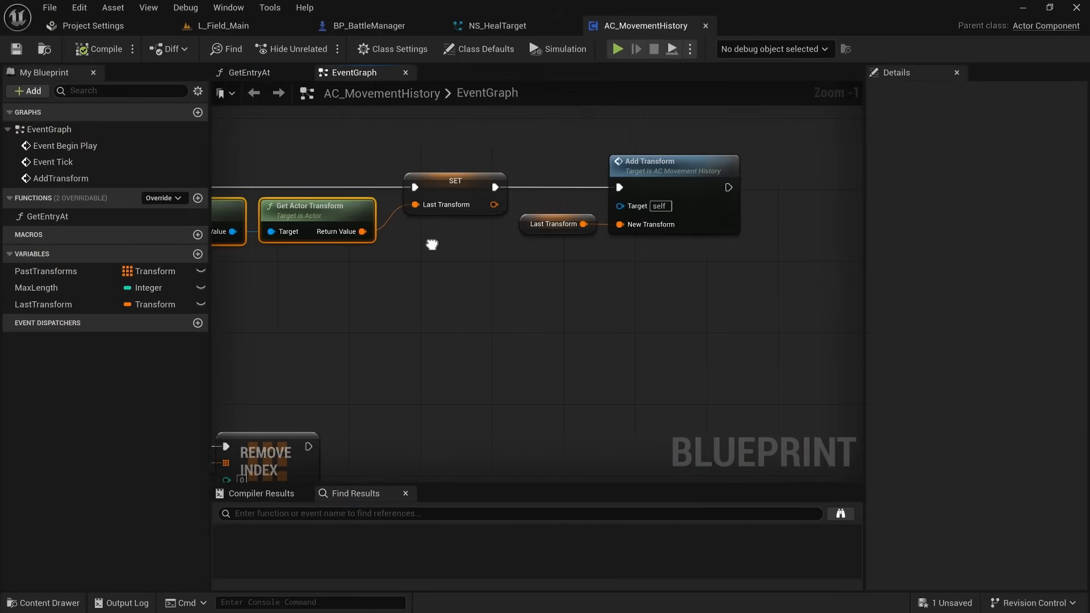
- Simulate to inspect the Past Transforms array values, then play L_Field_Main and flee the battle
scroll(down, 3)
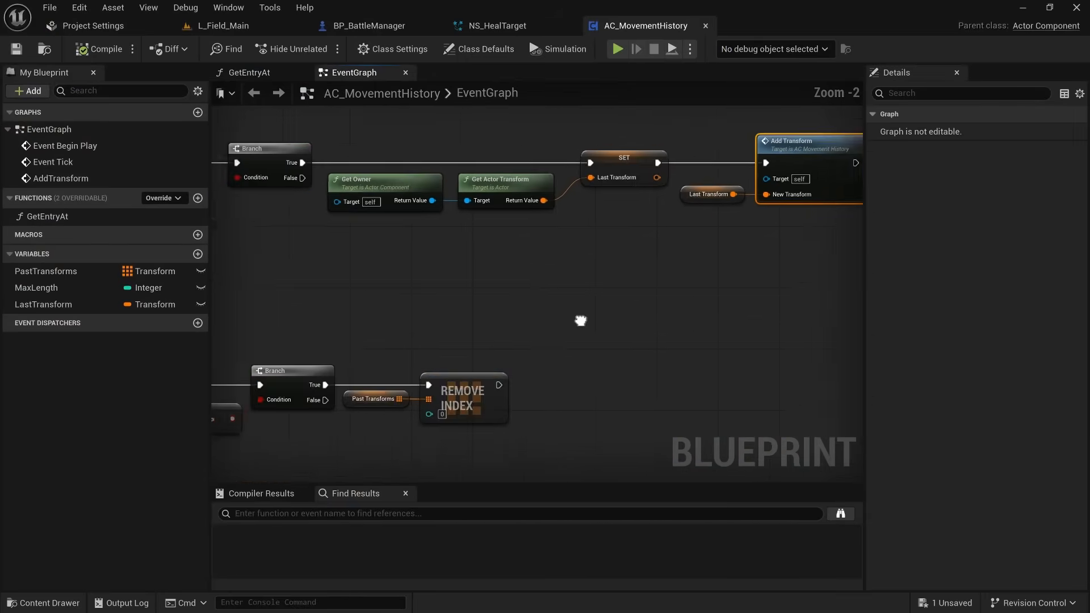
click(616, 49)
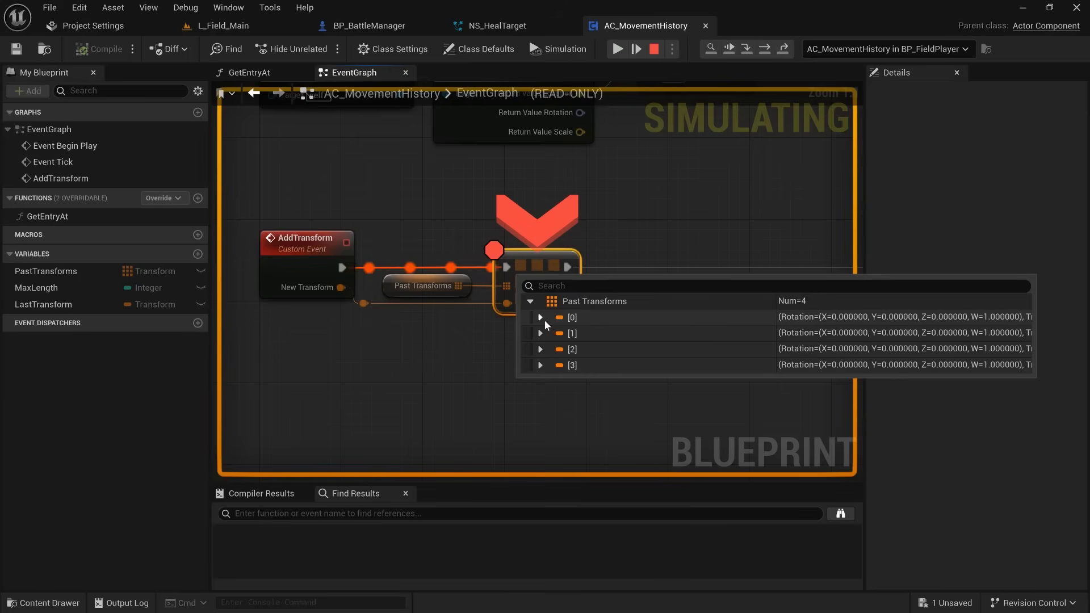
click(540, 333)
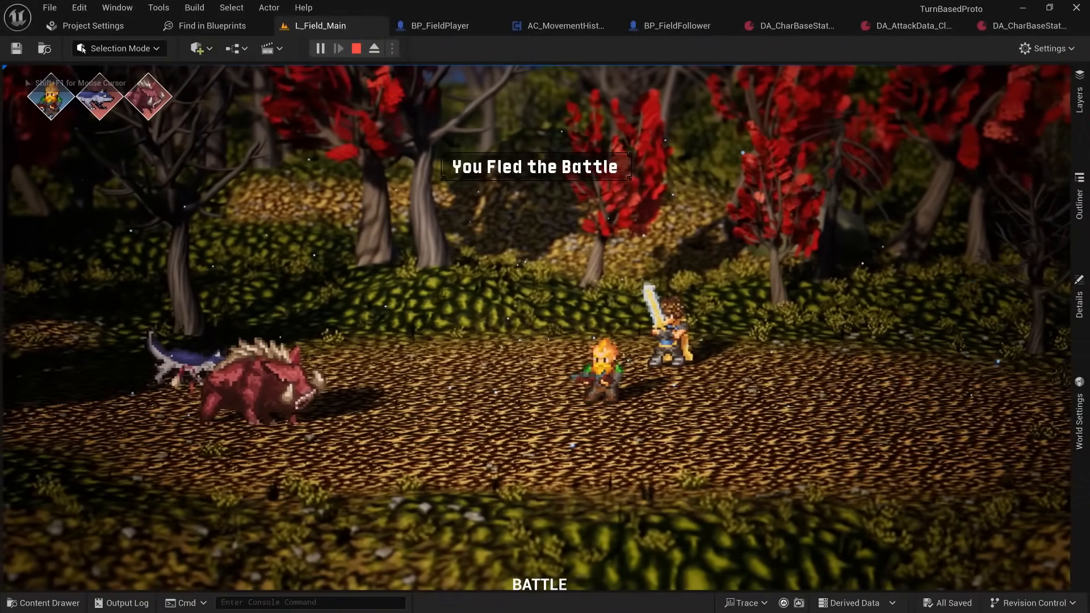
- Walk the party with followers trailing, stop play, and select slide 10, Array Operations
click(356, 48)
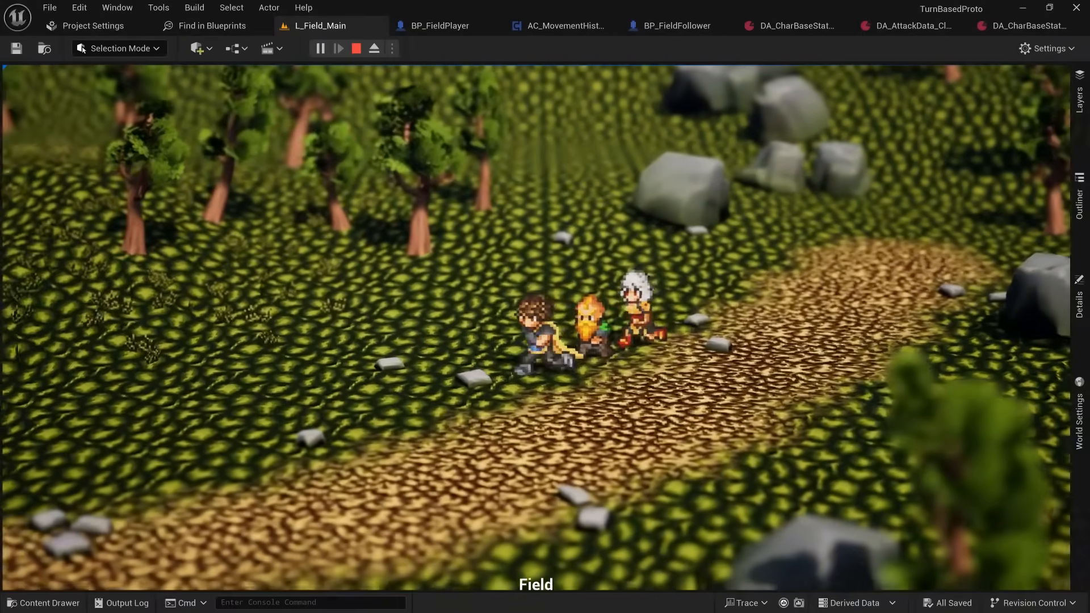
click(356, 49)
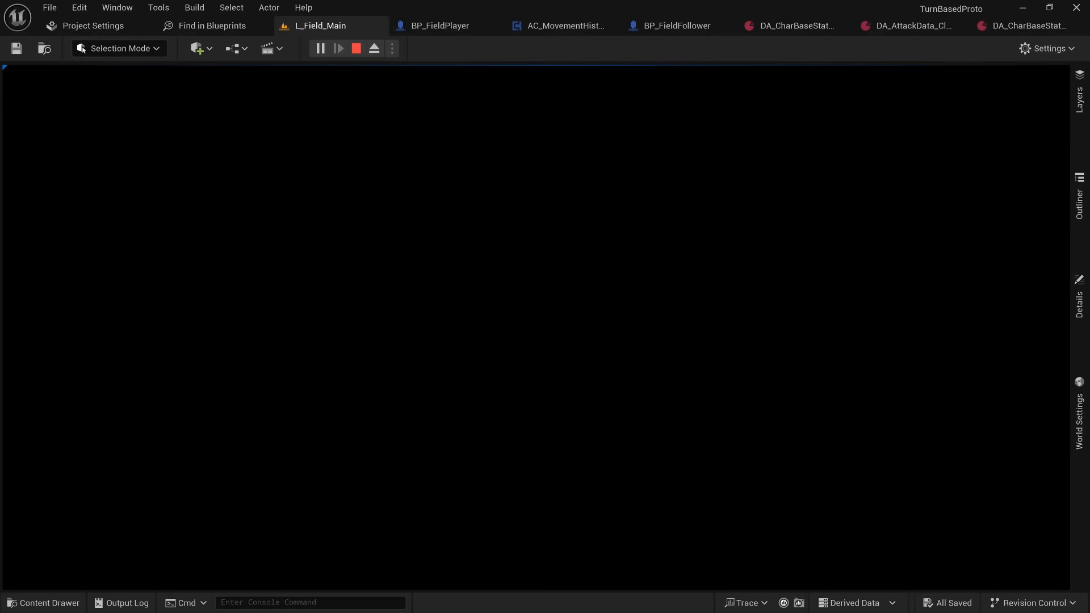
click(339, 49)
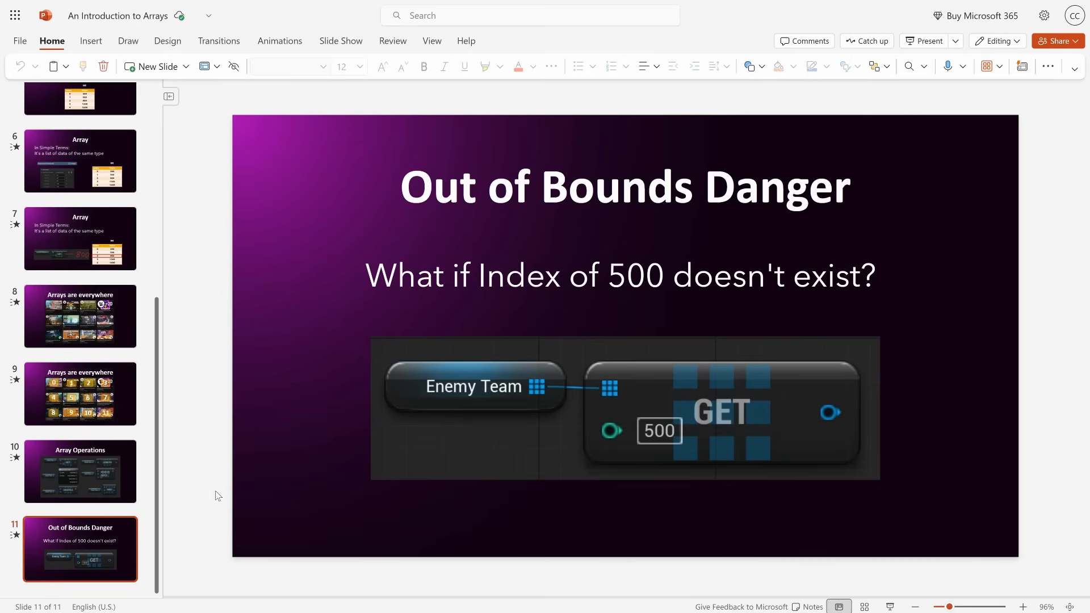
click(80, 471)
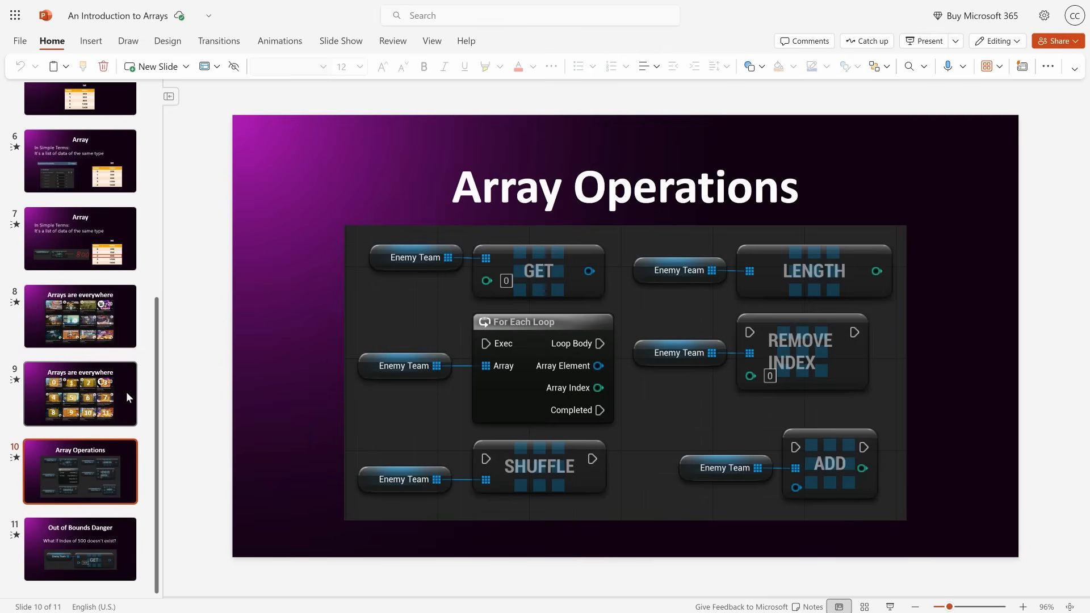